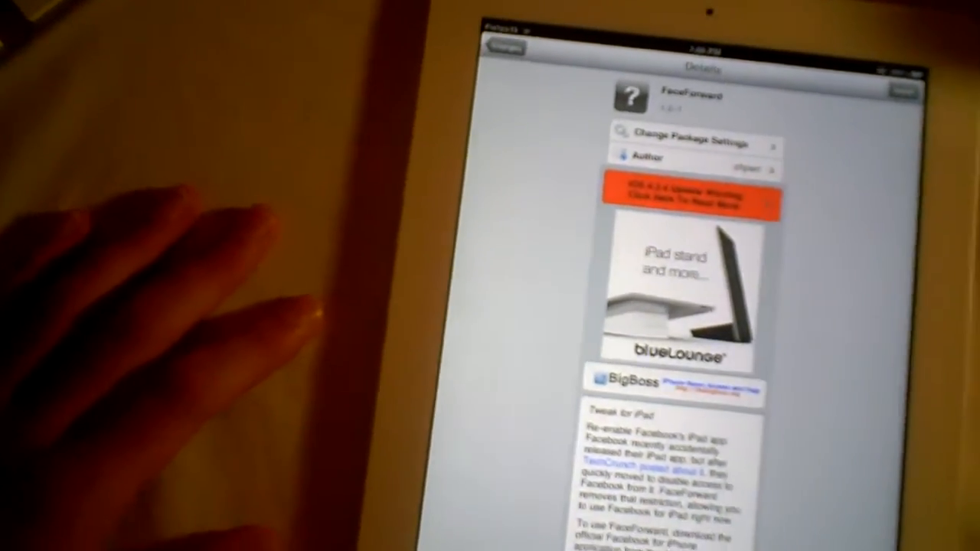
- Scroll down the FaceForward installation log until it reports Complete
scroll("down", 3)
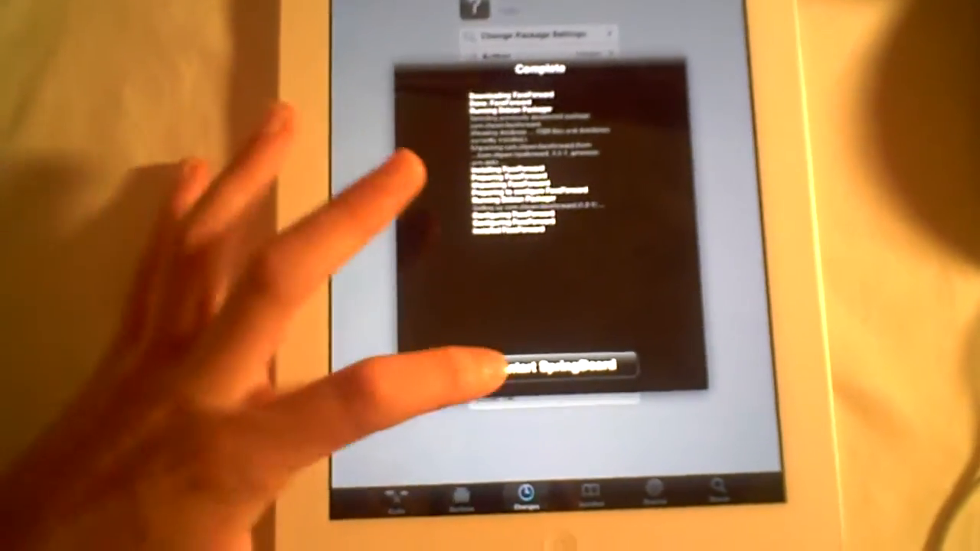
left_click(562, 365)
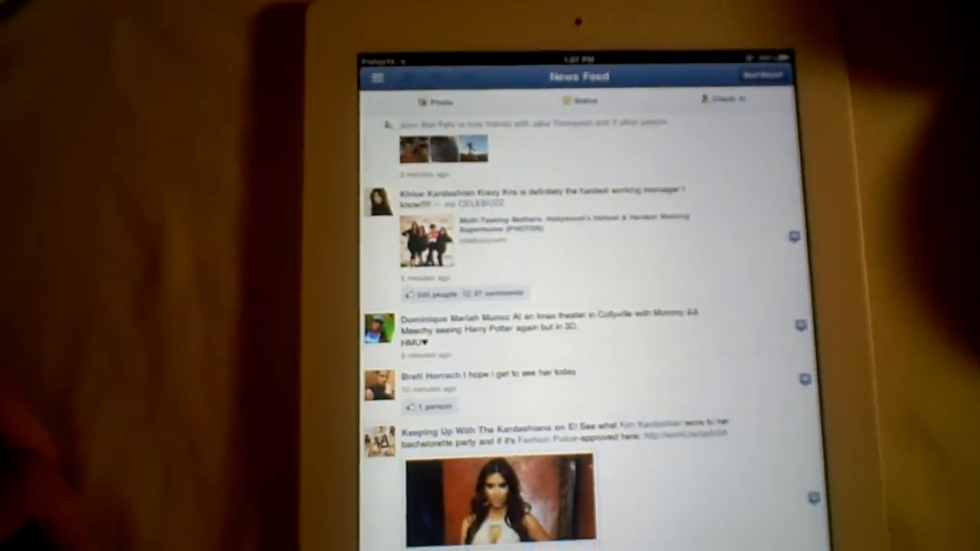
- Scroll the News Feed to reveal the photo post's likes, comments and another friend's status
scroll("down", 3)
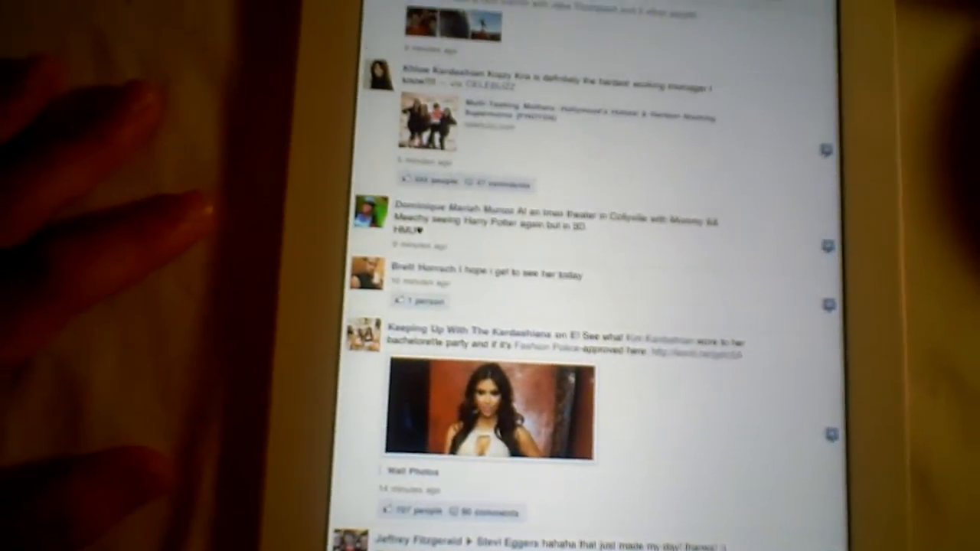